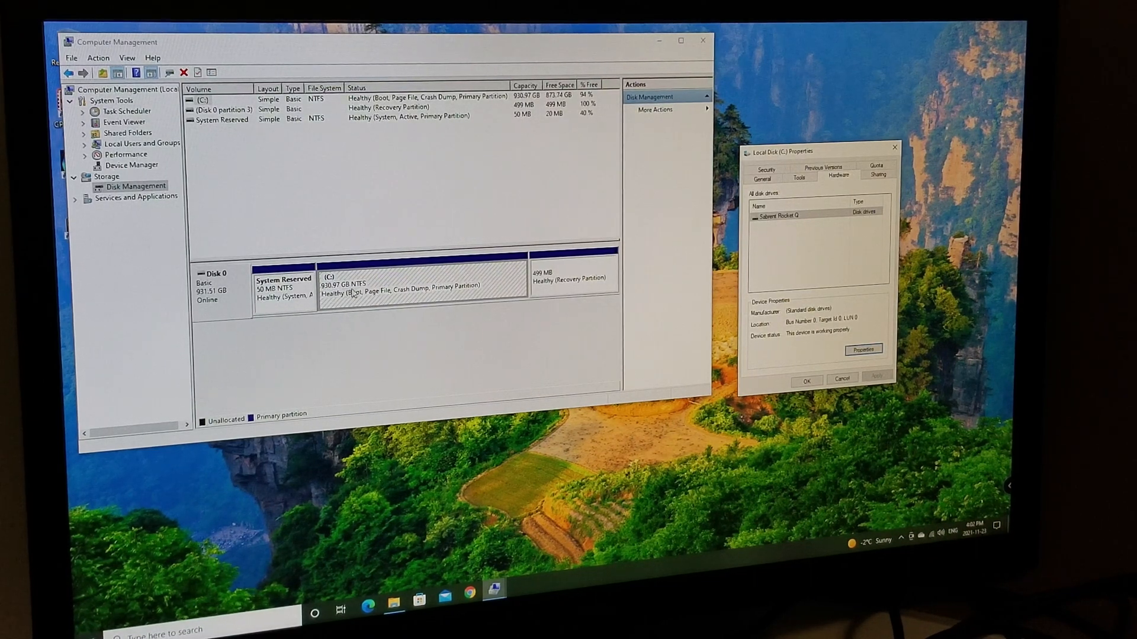
mouse_move(588, 277)
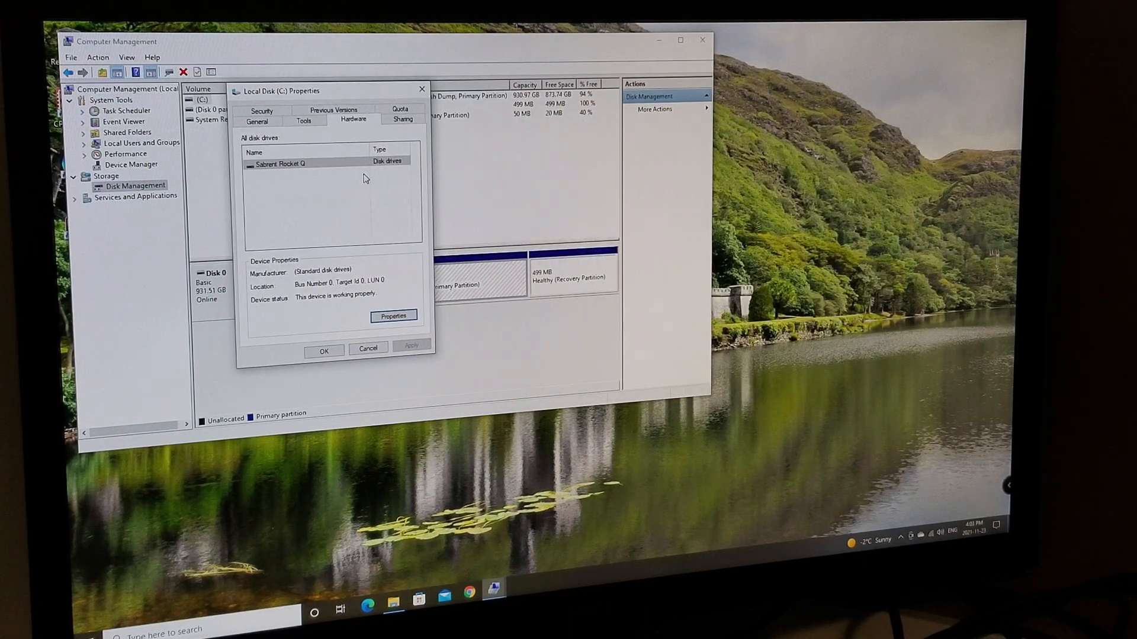
- View the C: disk drive's device properties on the Volumes page and populate its partition style
left_click(284, 165)
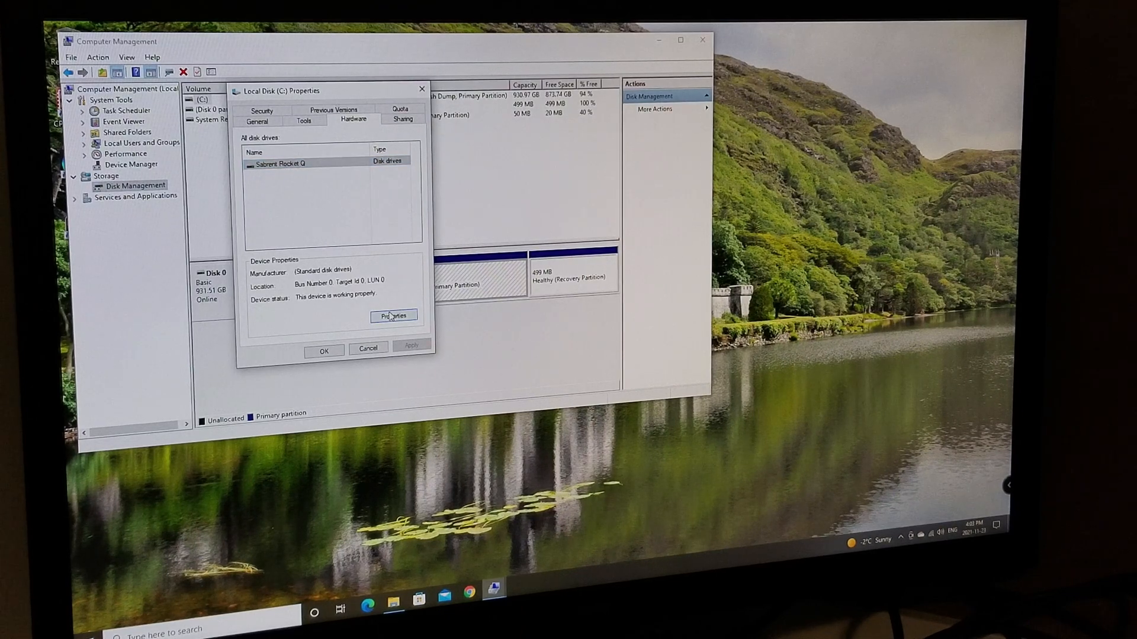
left_click(393, 315)
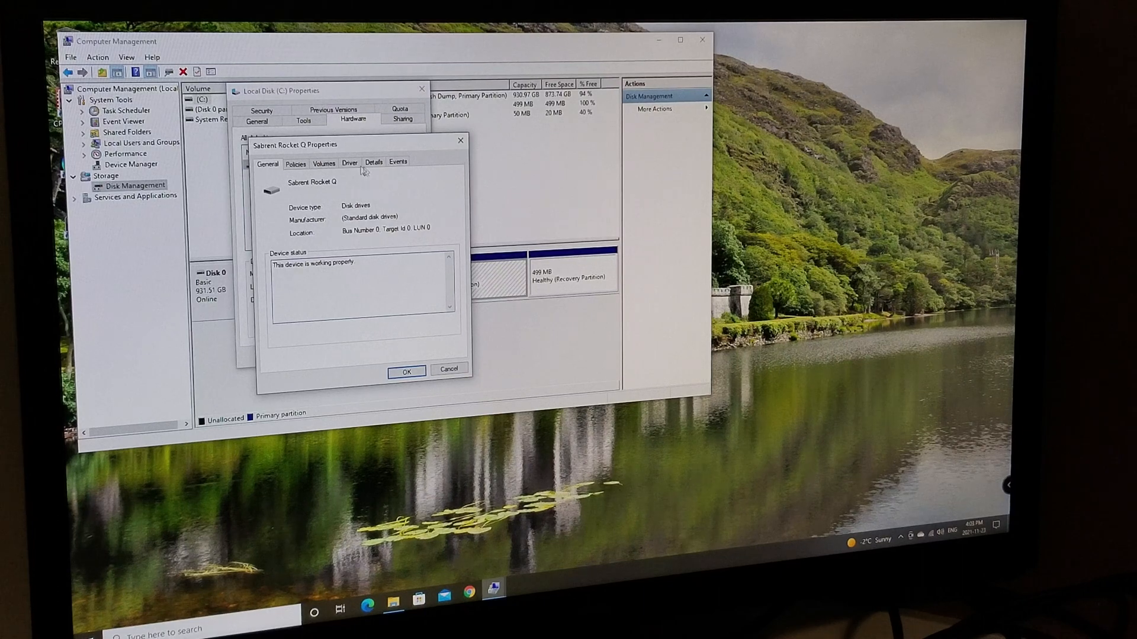
left_click(324, 162)
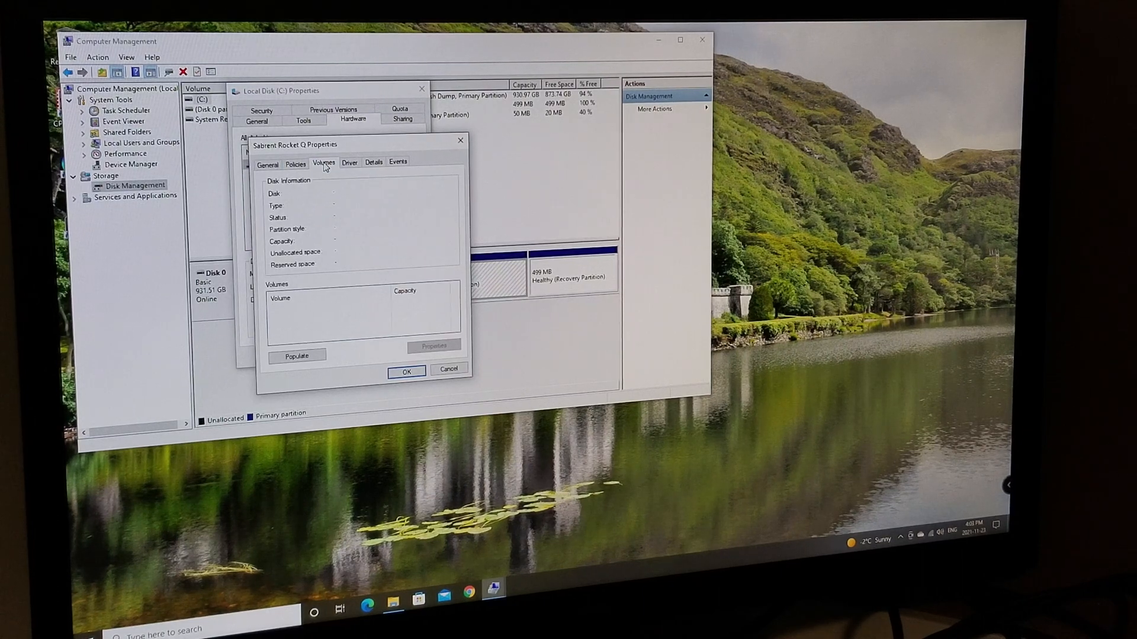
left_click(296, 355)
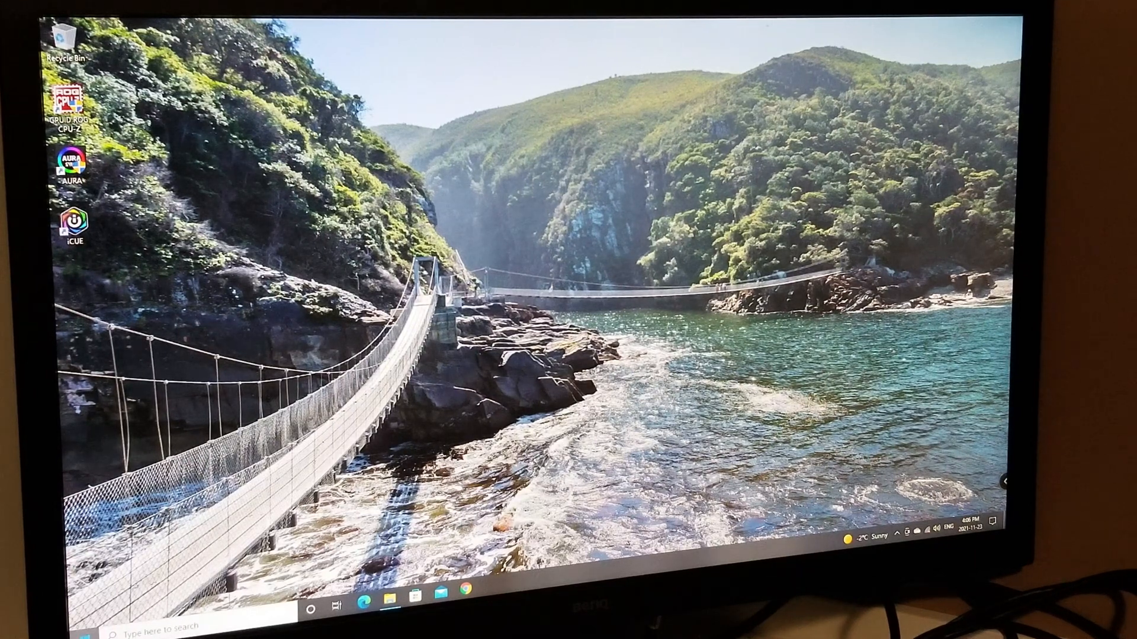
- Restart into recovery and reach Troubleshoot > Advanced options > Command Prompt
left_click(311, 610)
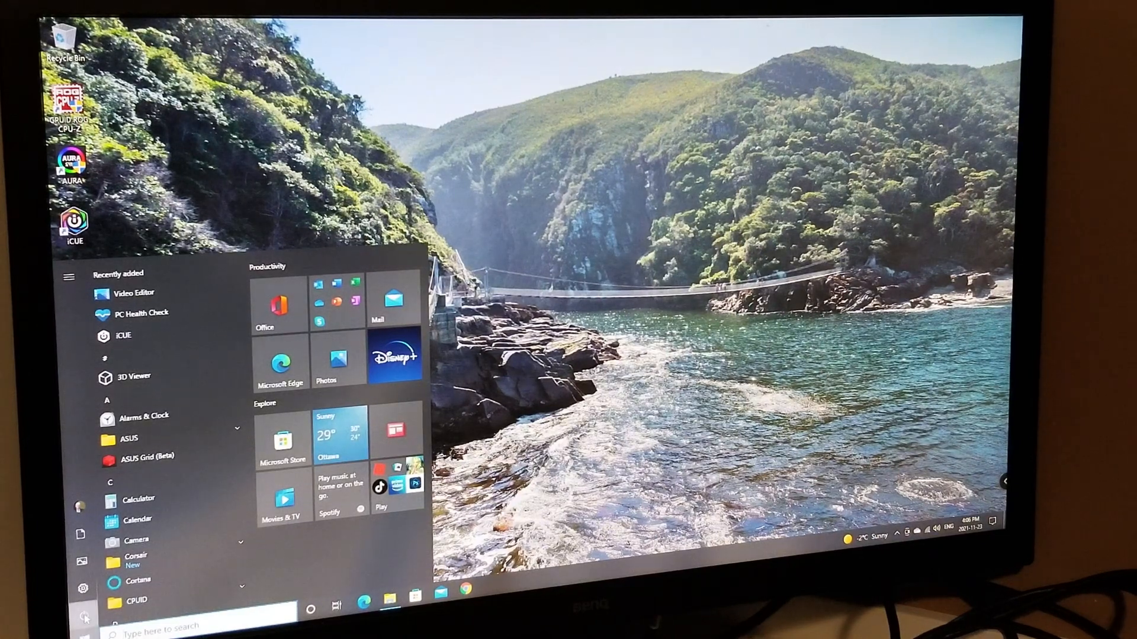
left_click(82, 612)
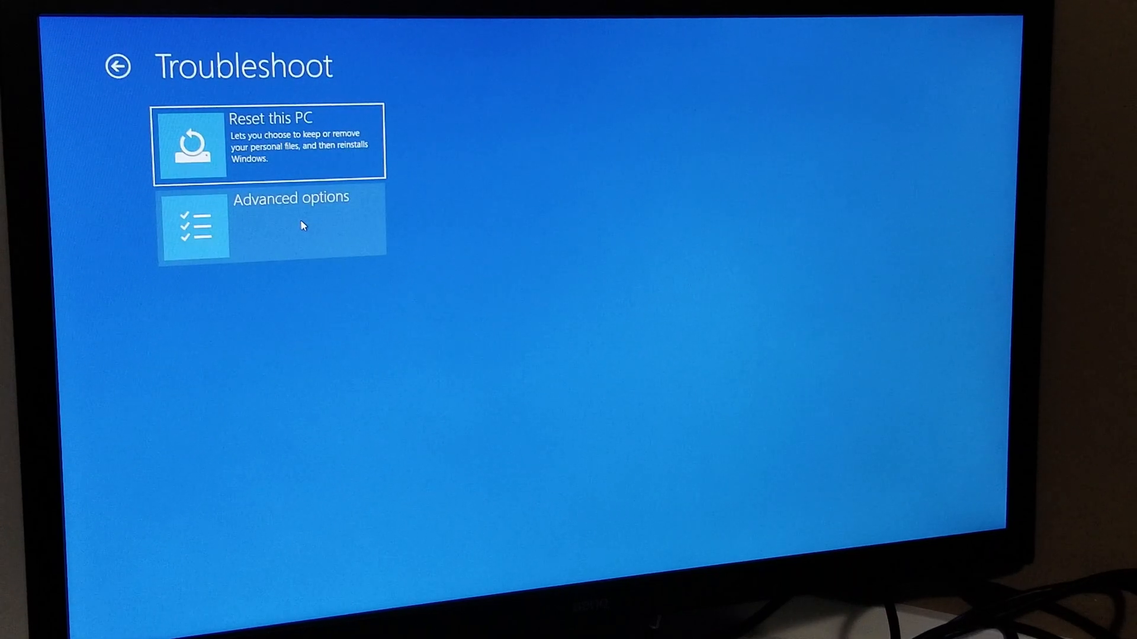
left_click(282, 225)
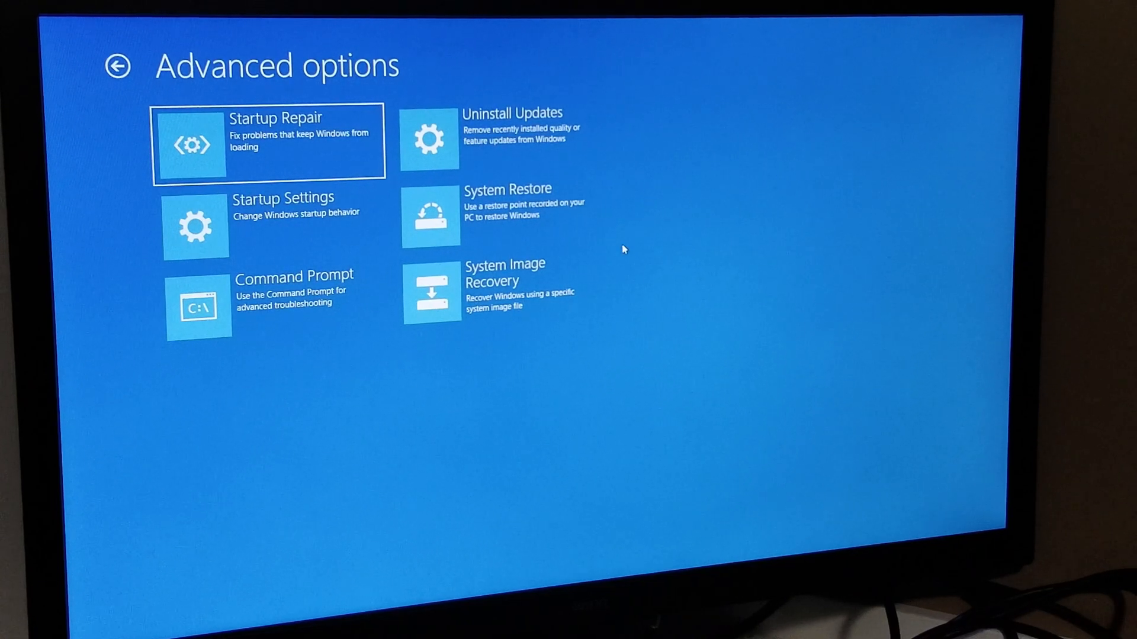
mouse_move(299, 301)
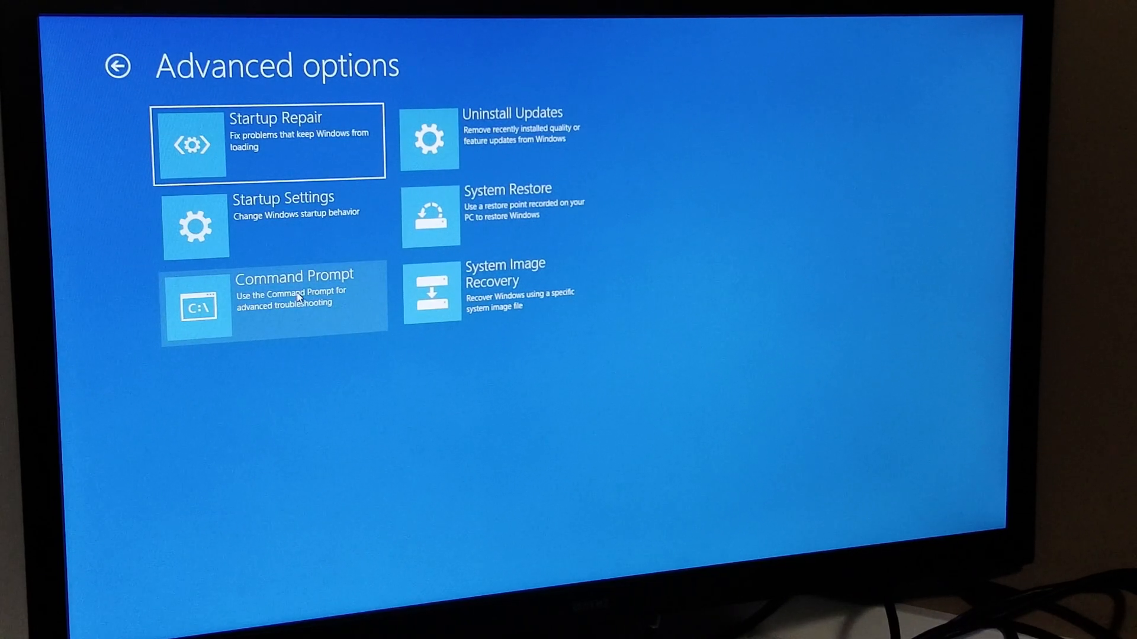
left_click(291, 294)
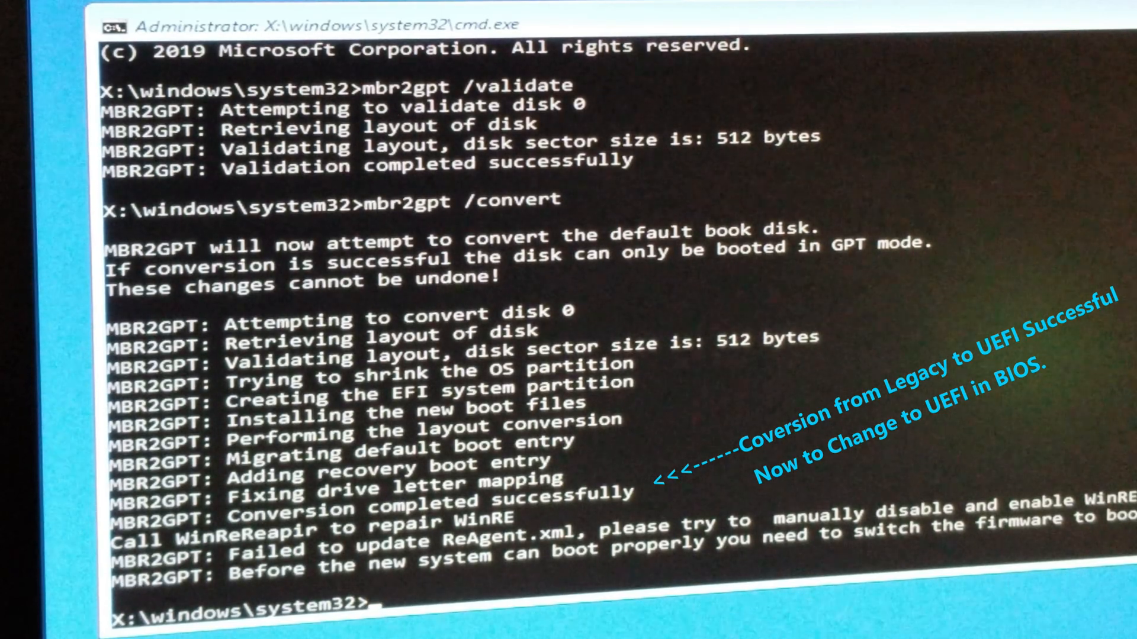
- Exit the Command Prompt after mbr2gpt validation and conversion complete successfully
type("exi")
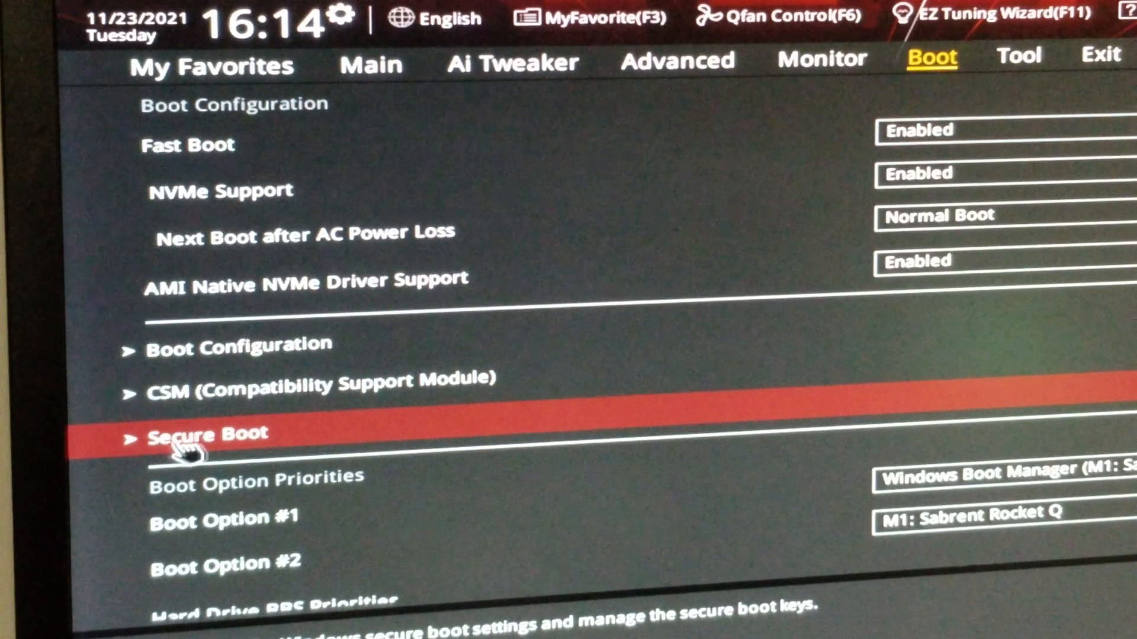
- Set Secure Boot OS Type to Windows UEFI mode, then save changes and reset
left_click(196, 434)
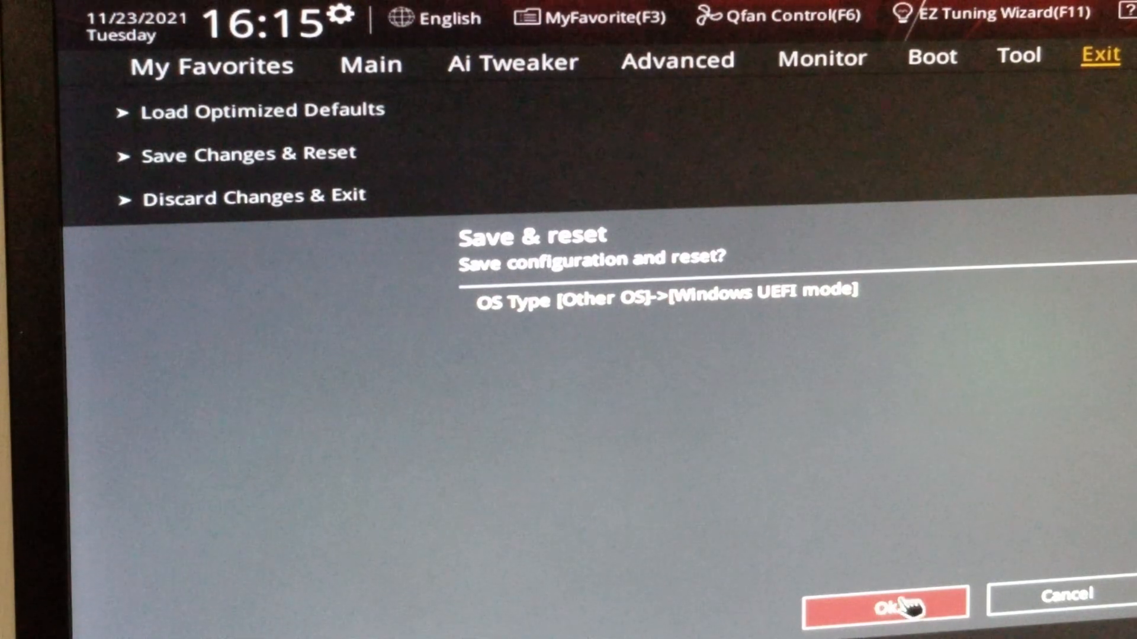
left_click(893, 611)
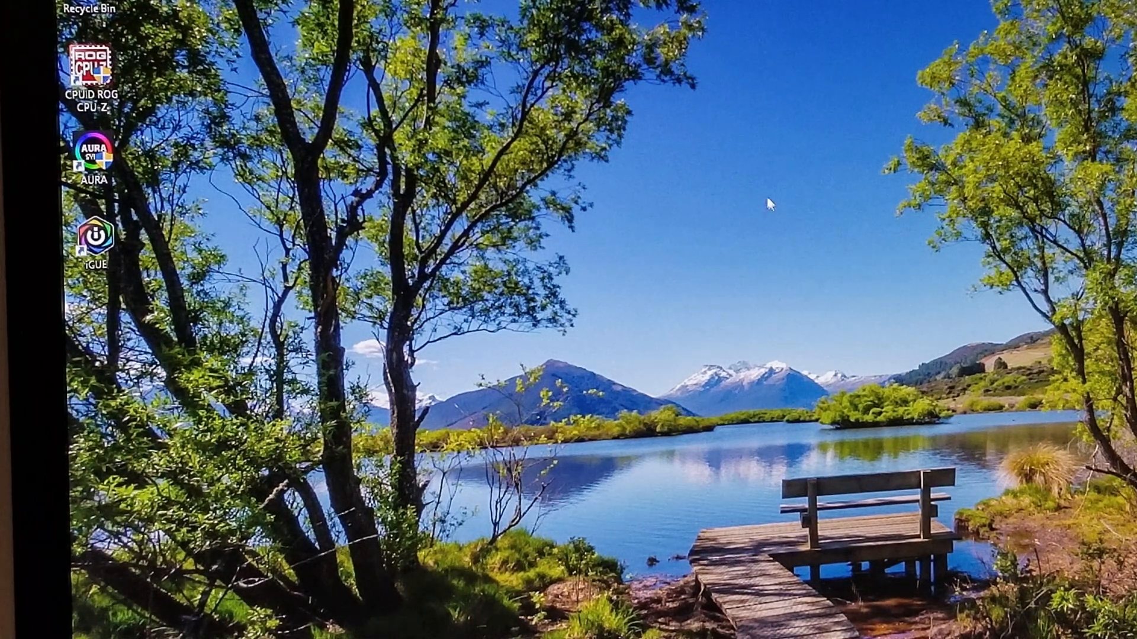
mouse_move(706, 386)
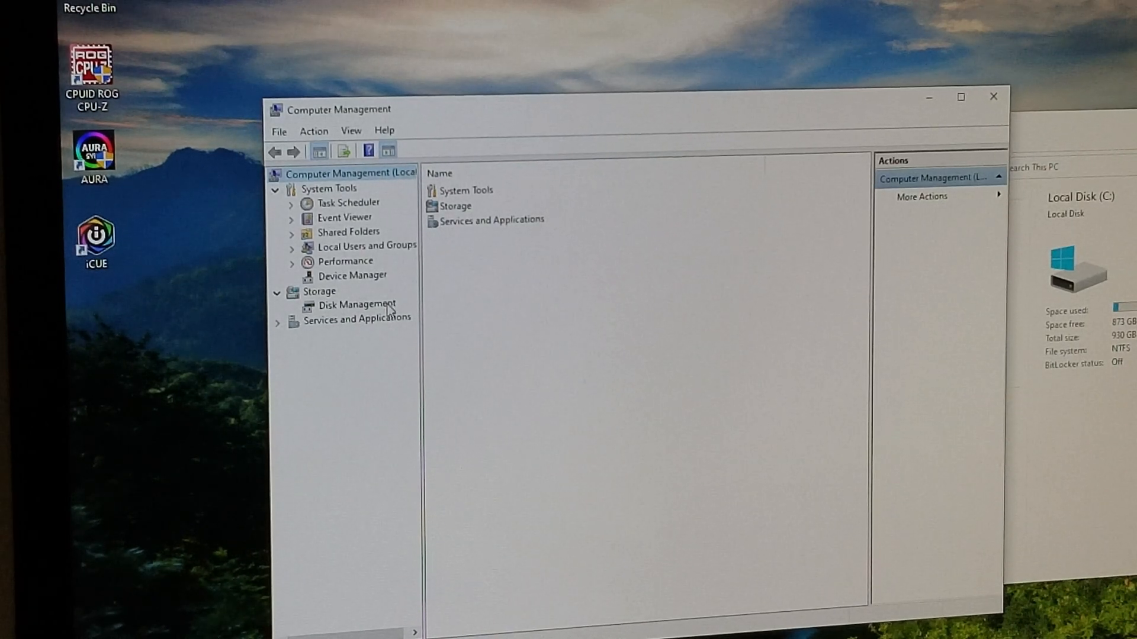
- Show the disks in Disk Management and bring up the C: partition's properties
left_click(358, 304)
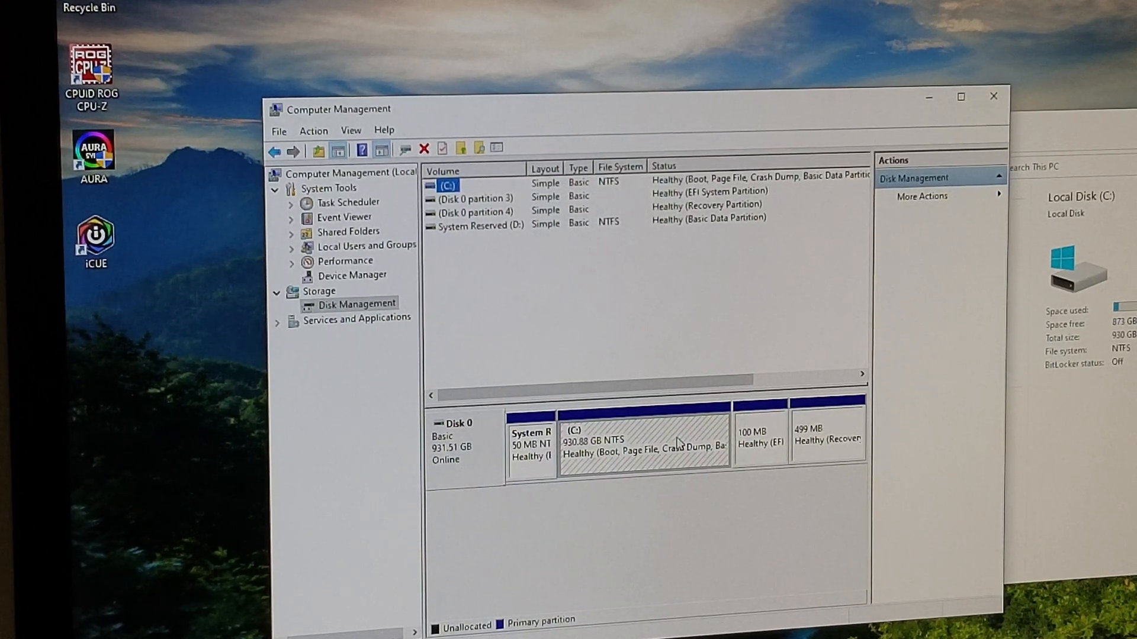
right_click(654, 454)
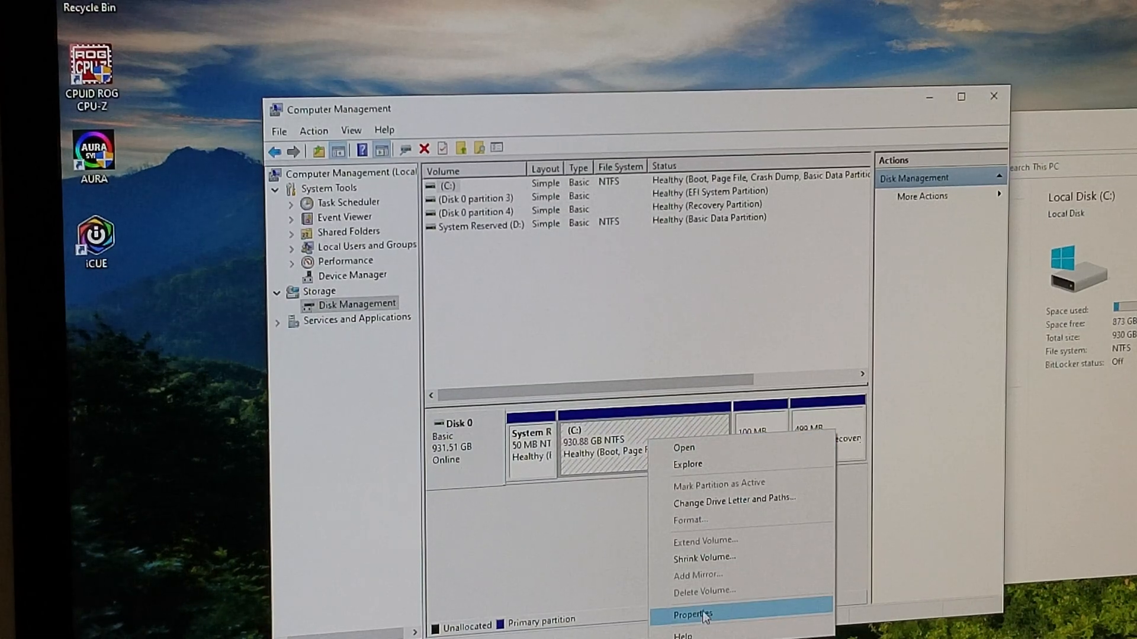
left_click(691, 611)
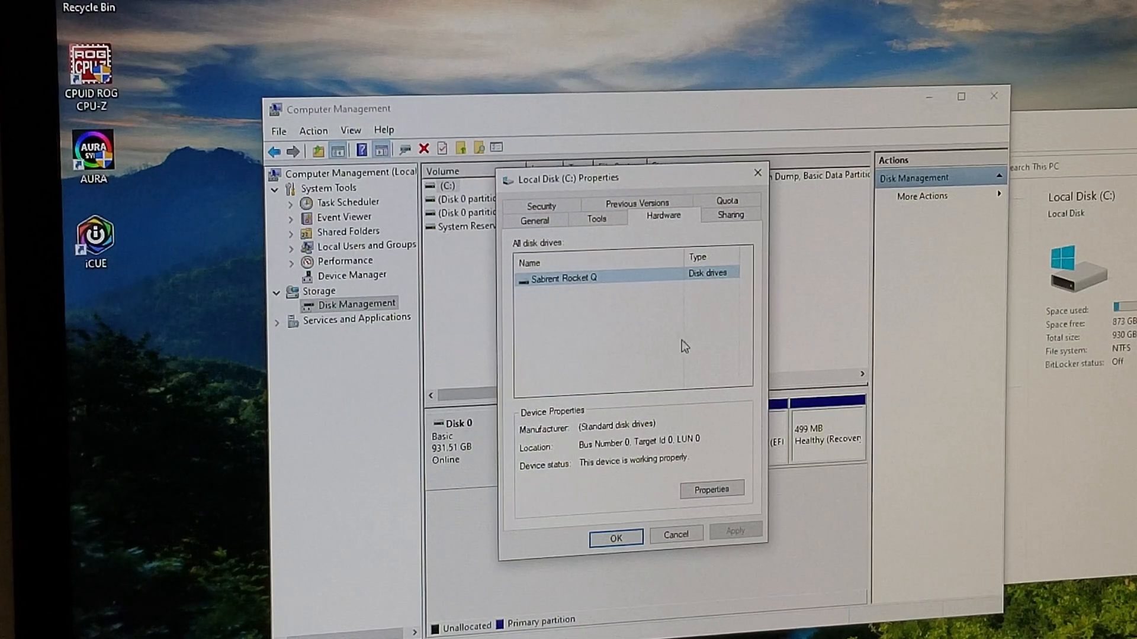
- View the Sabrent Rocket Q drive's Volumes page and populate its partition style
left_click(712, 488)
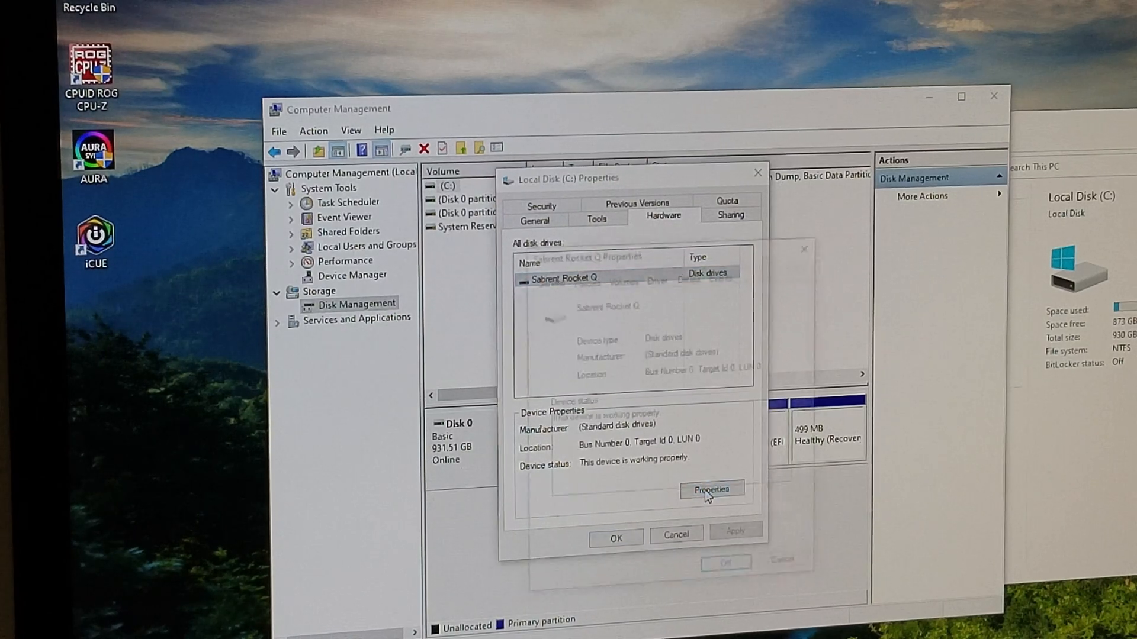
left_click(712, 489)
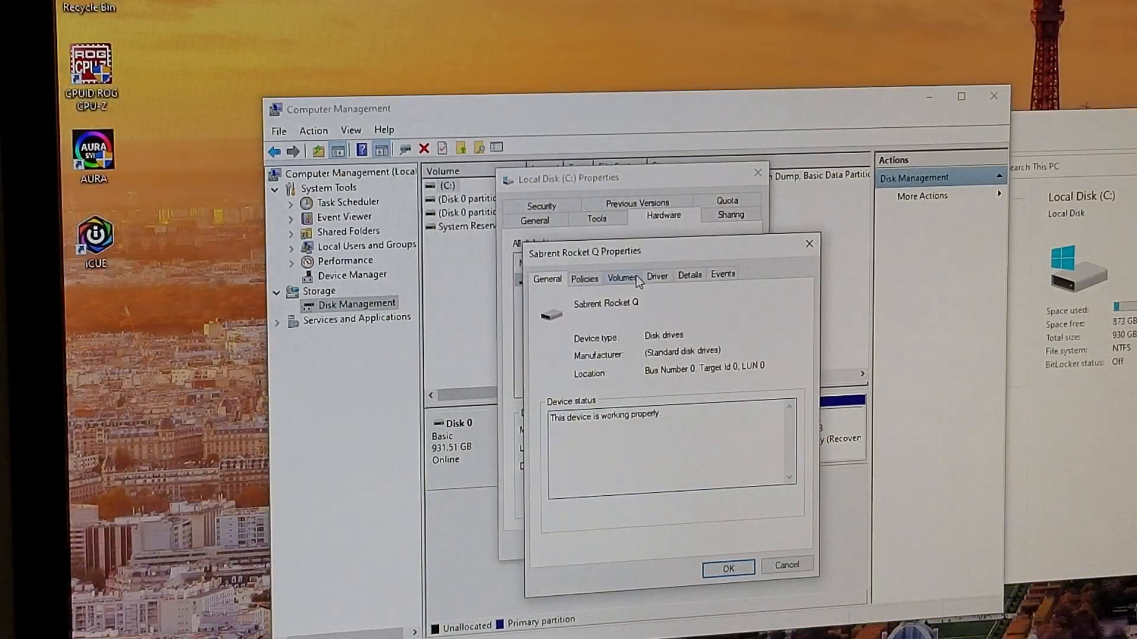
left_click(623, 275)
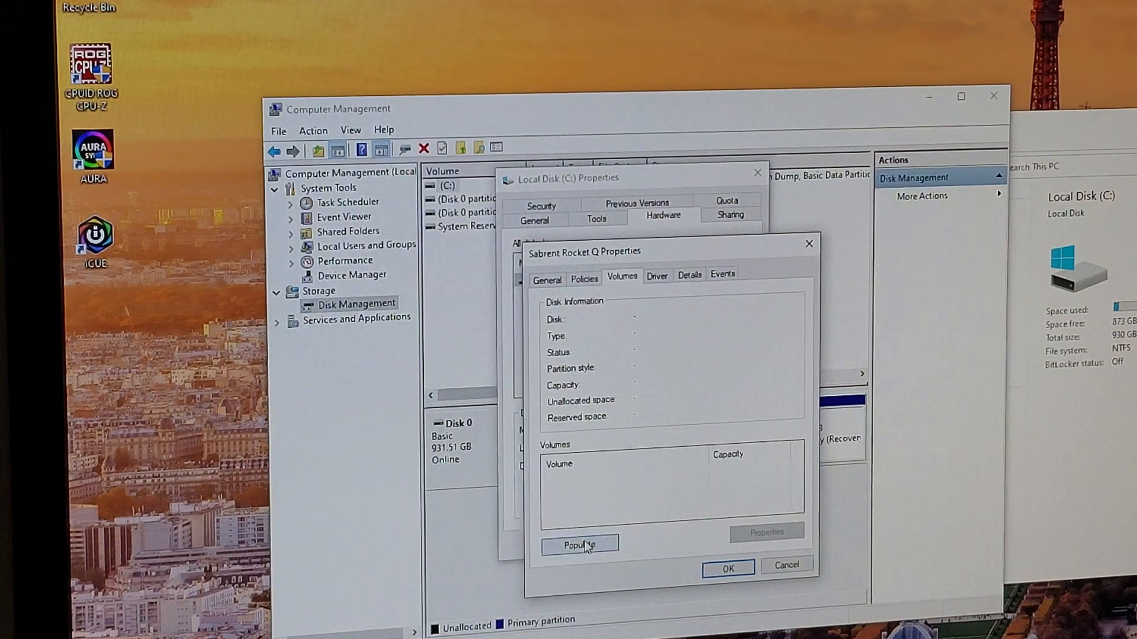
left_click(580, 544)
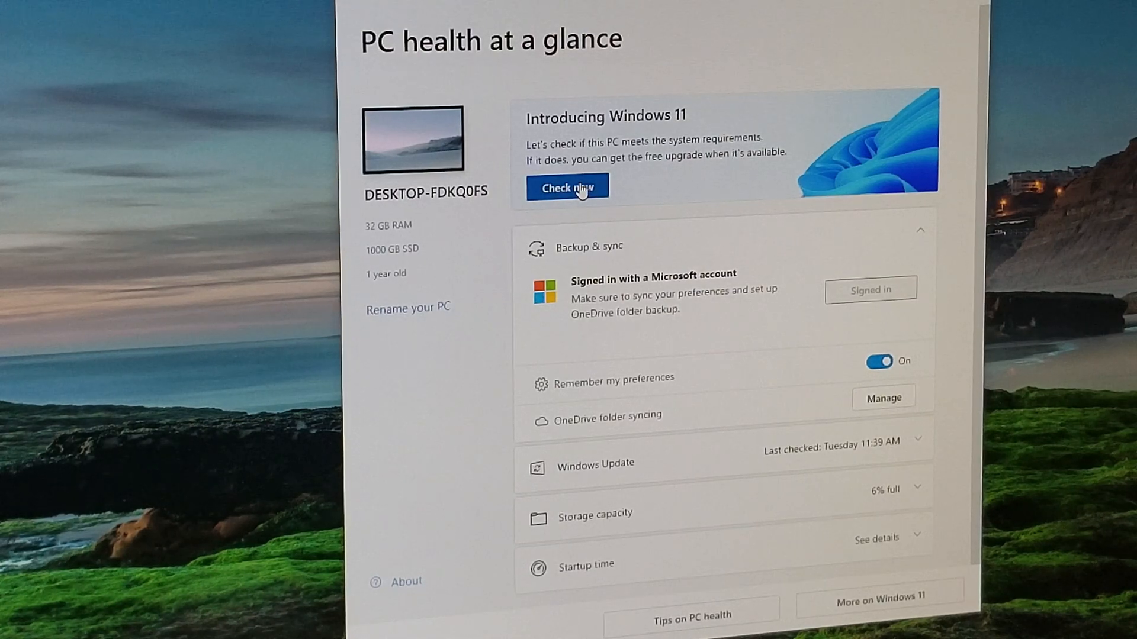
- Run the Windows 11 compatibility check and list all passing results
left_click(568, 187)
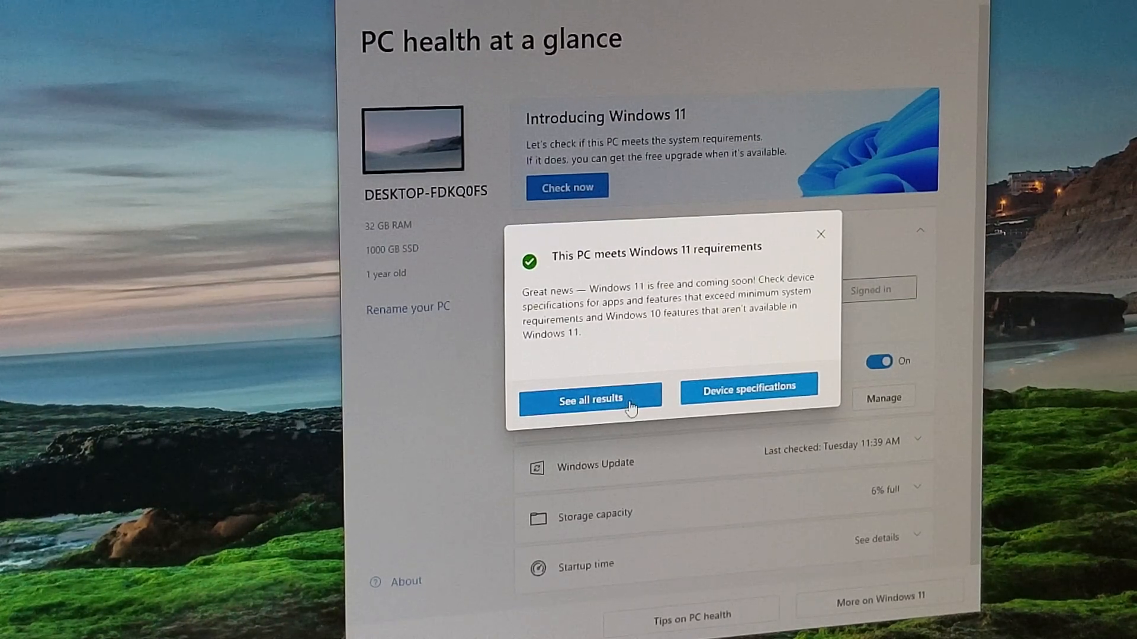
left_click(591, 401)
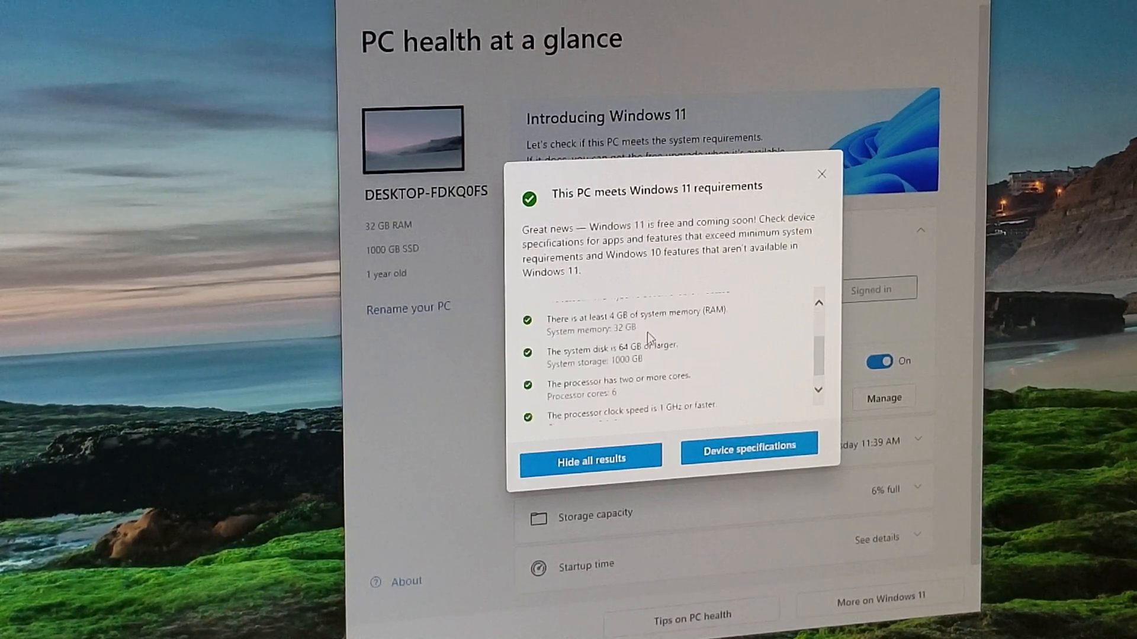
scroll("down", 3)
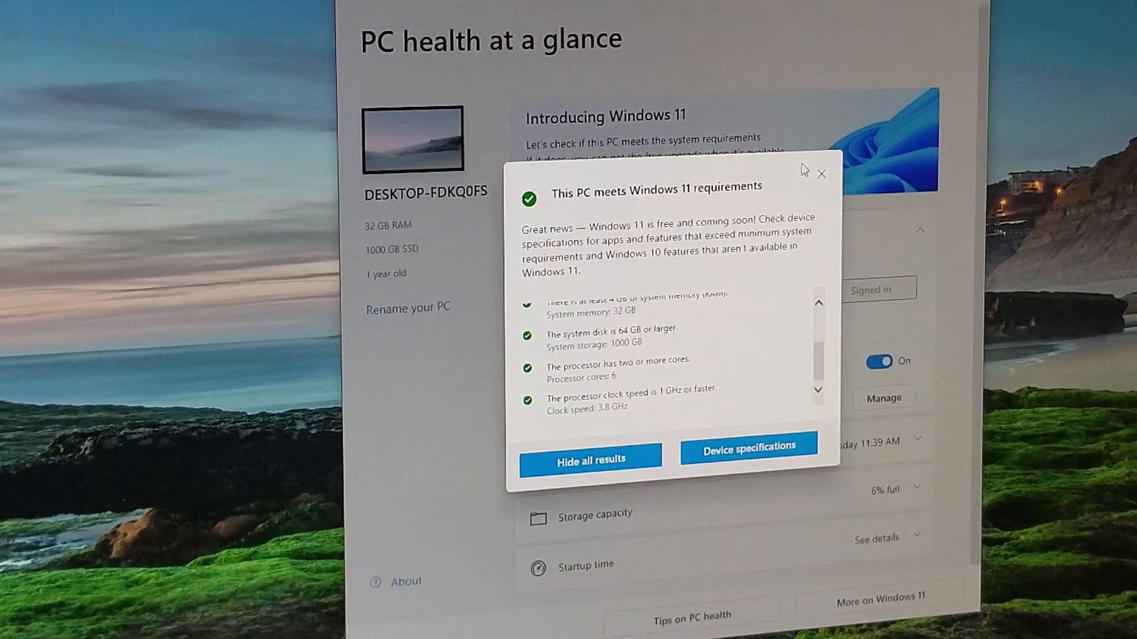